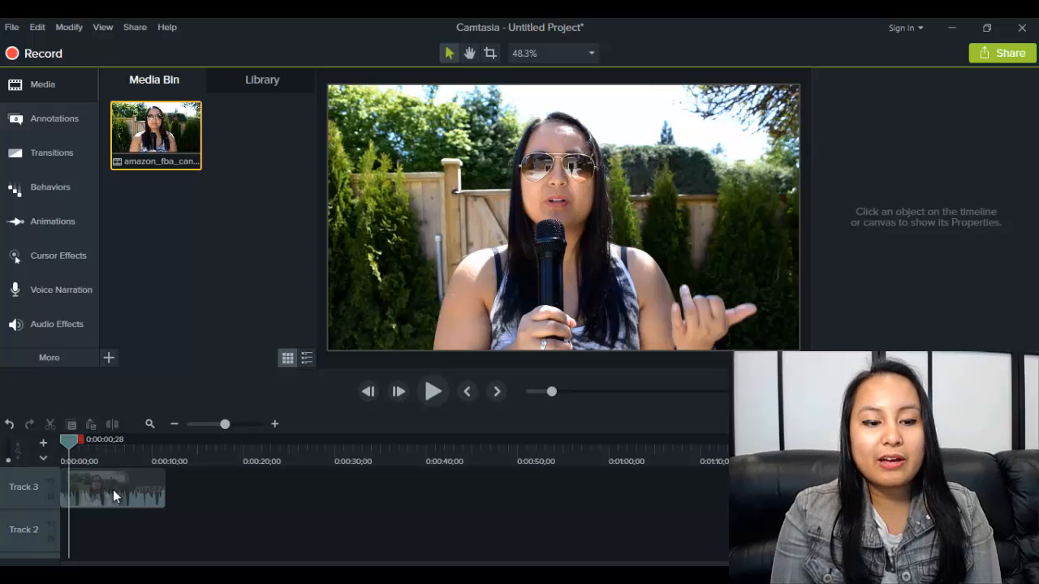
Select the interview clip and browse the Library's 'Motion Graphics - Lower Thirds' templates.
click(112, 488)
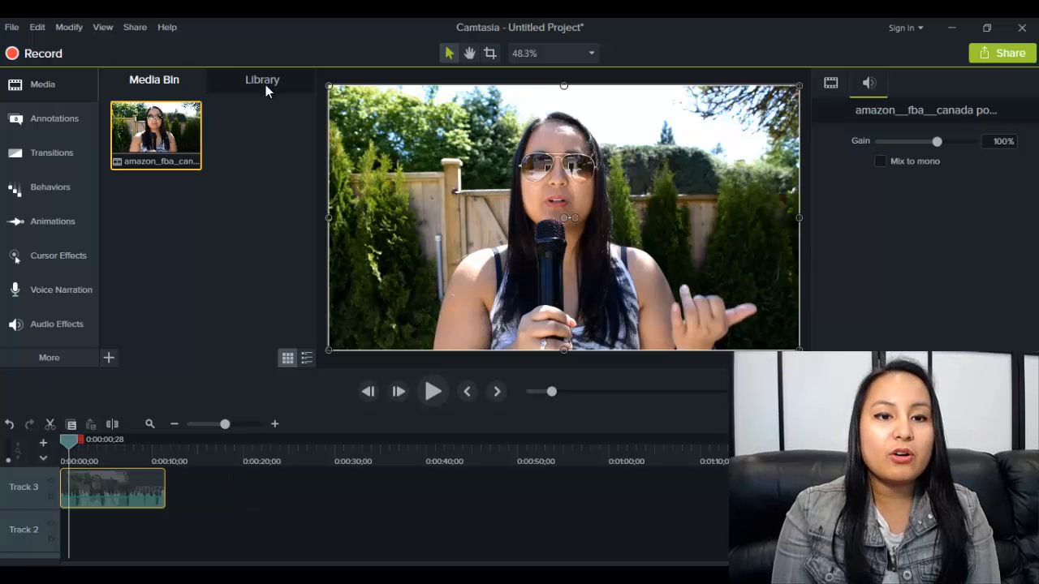
click(263, 80)
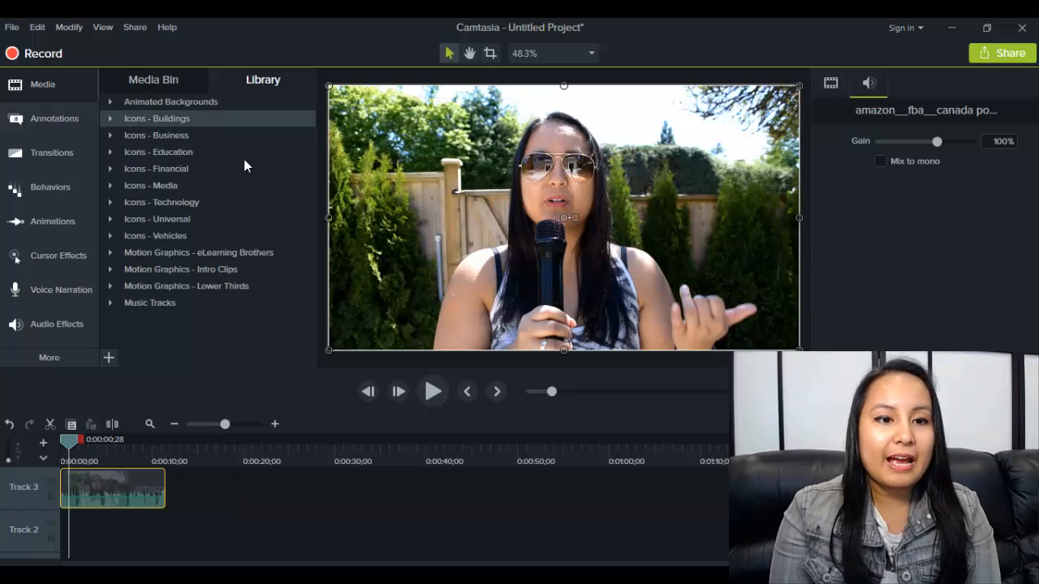
mouse_move(231, 252)
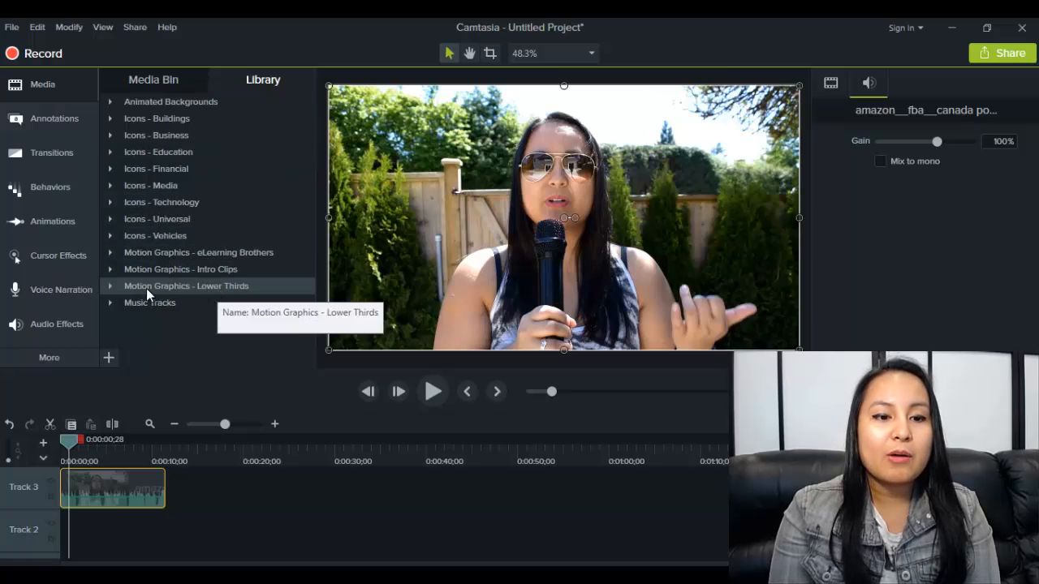
mouse_move(173, 292)
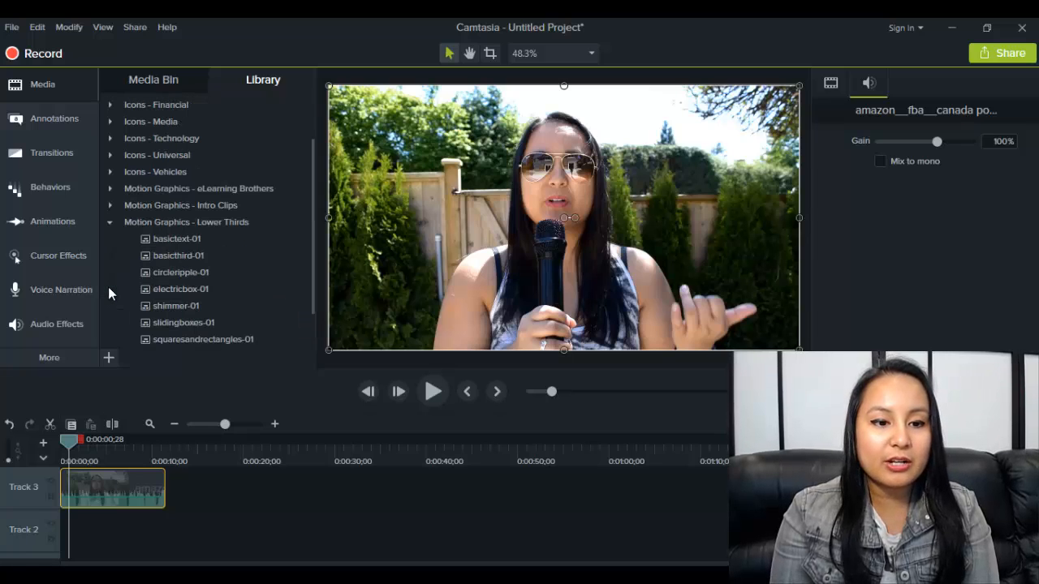
mouse_move(313, 258)
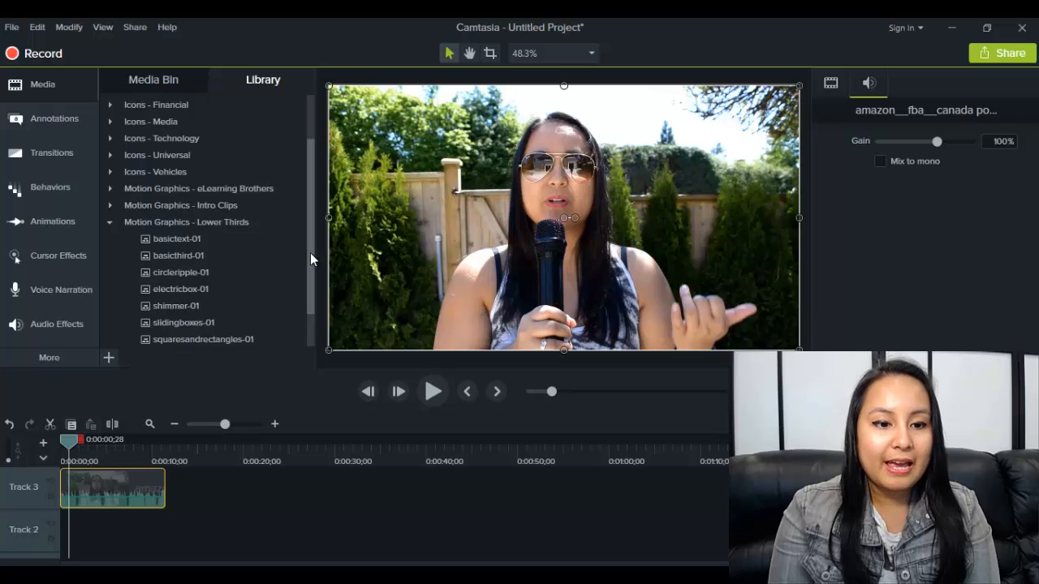
scroll(down, 3)
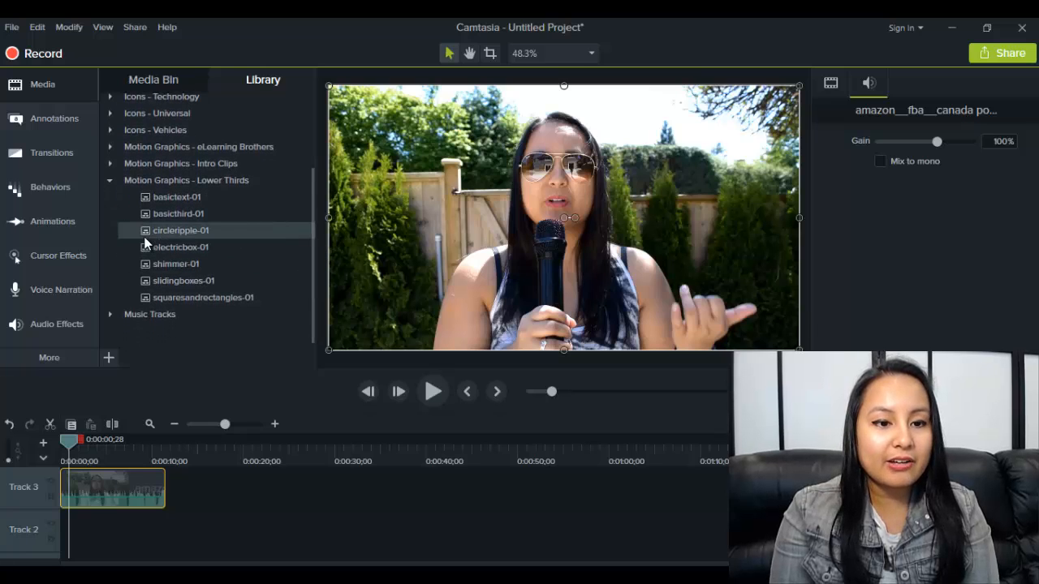
mouse_move(211, 314)
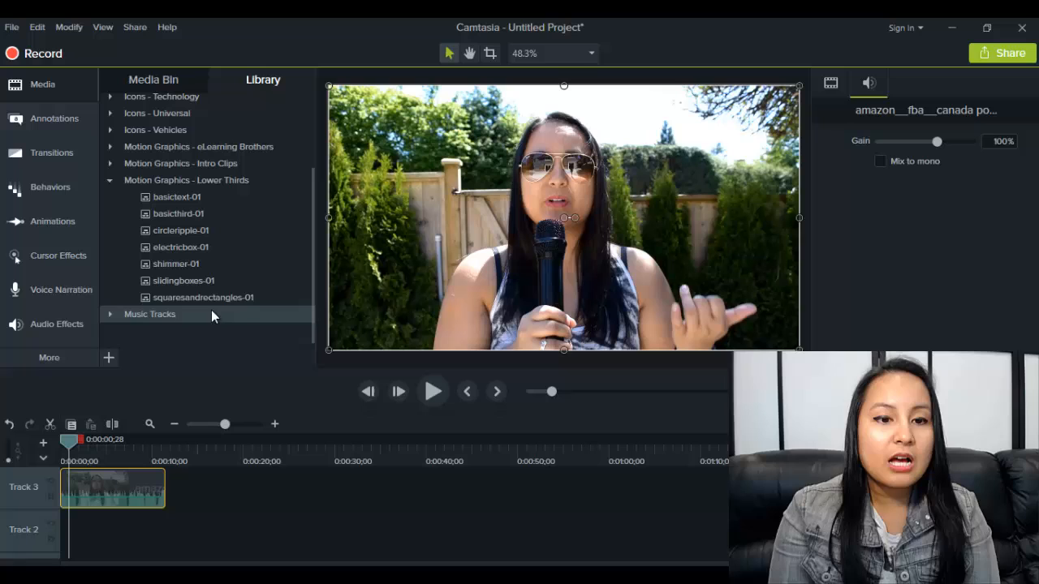
mouse_move(180, 280)
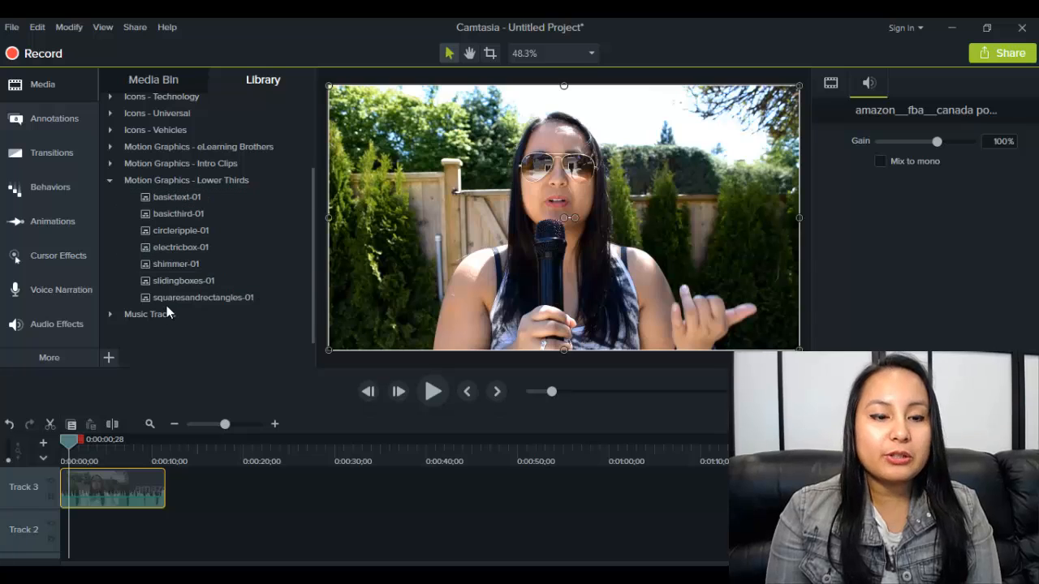
mouse_move(177, 281)
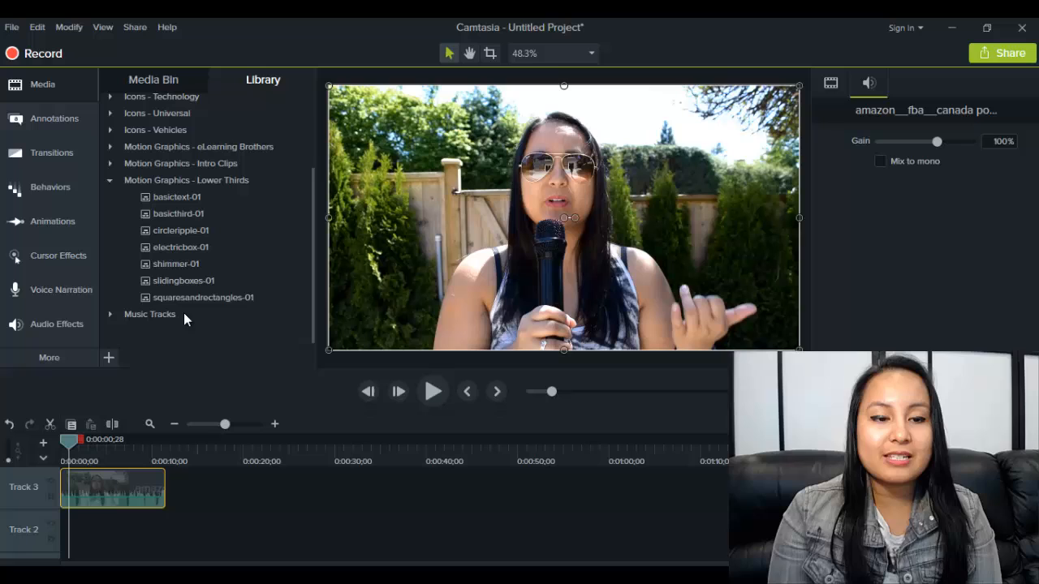
mouse_move(177, 280)
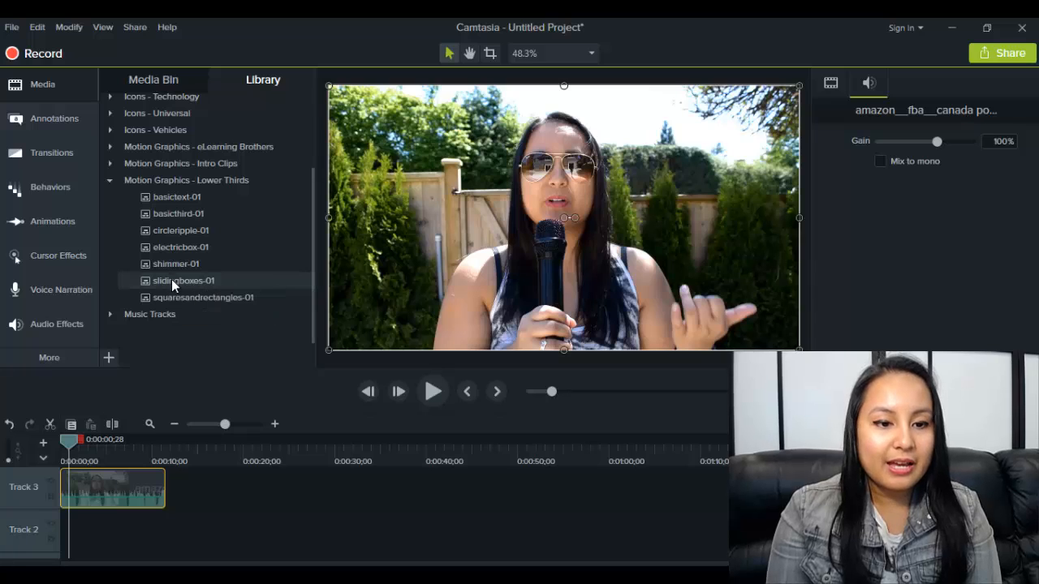
Add slidingboxes-01 to a track above the interview clip and move it bottom-left.
drag(182, 280, 215, 491)
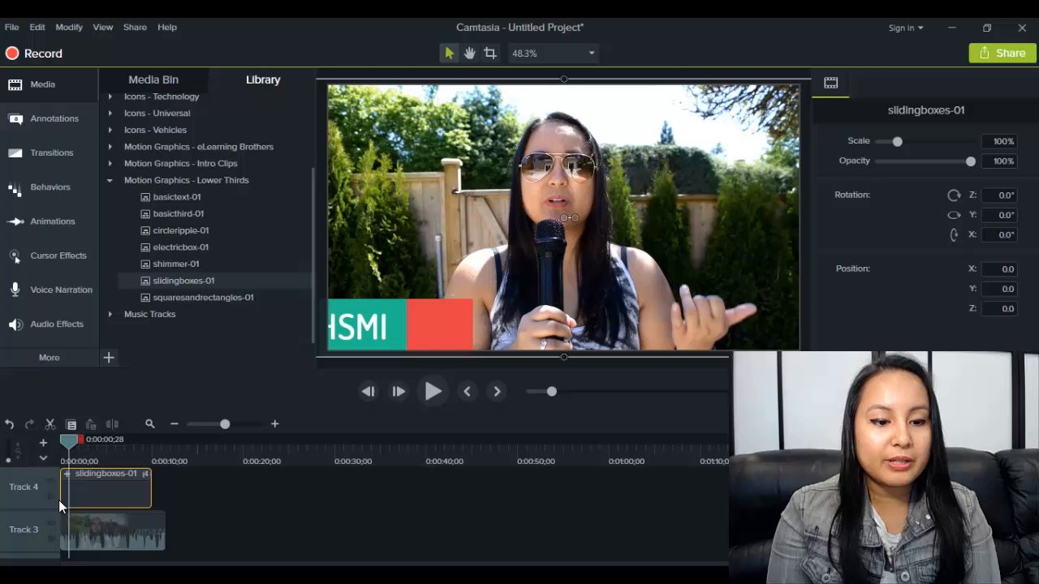
mouse_move(179, 499)
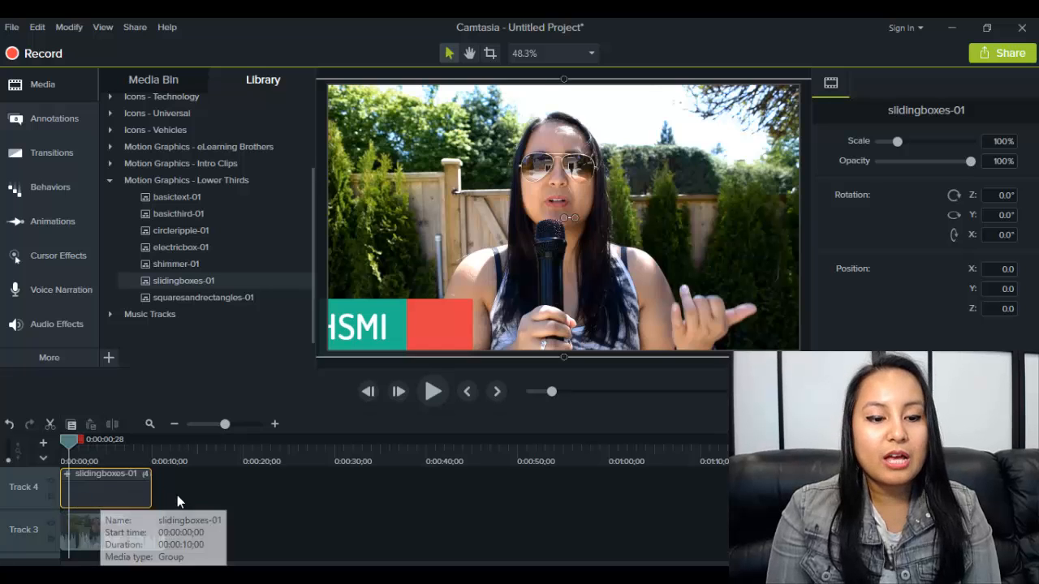
mouse_move(97, 464)
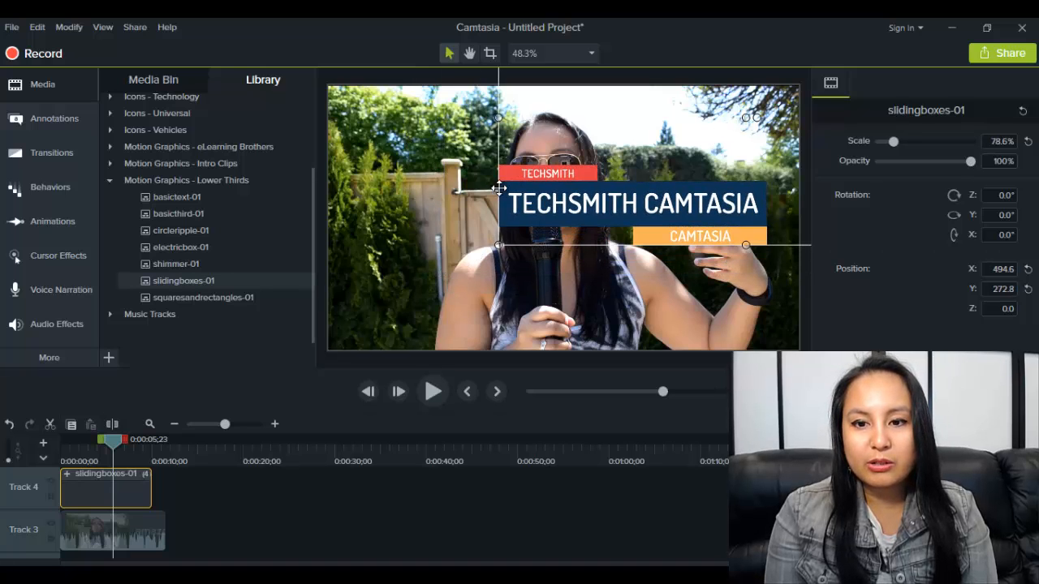
drag(498, 189, 415, 280)
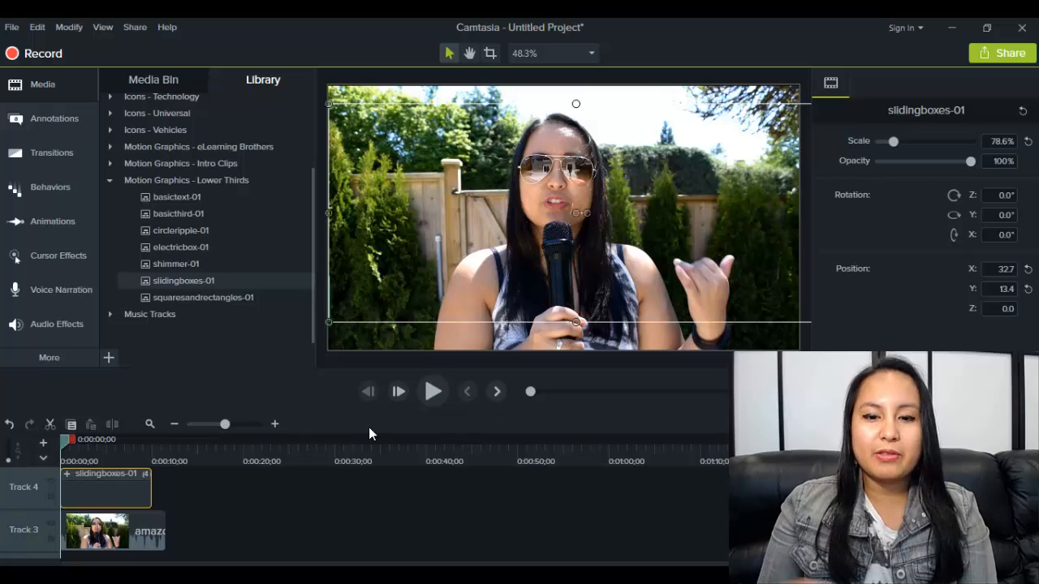
click(432, 392)
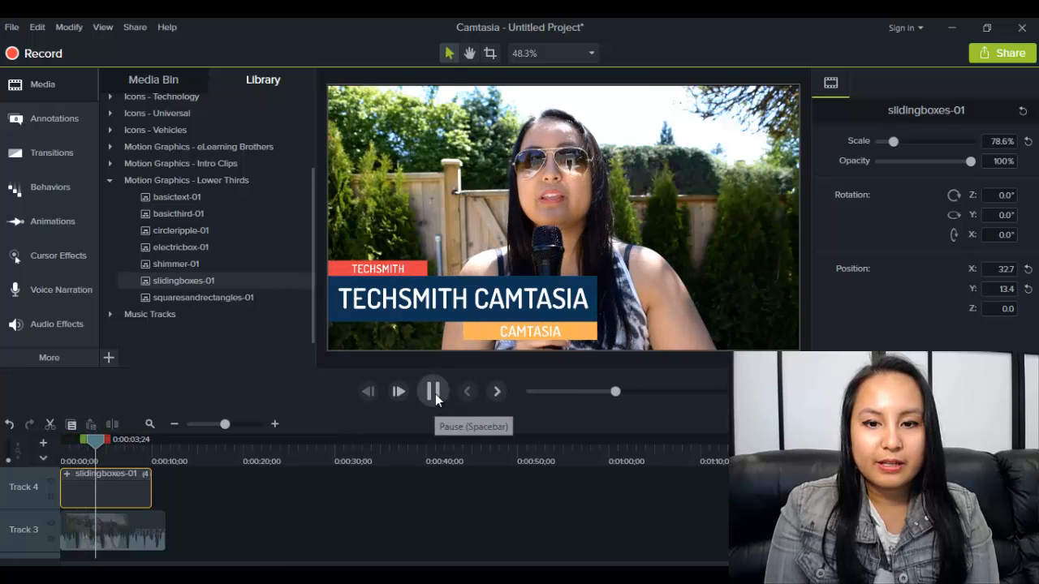
click(432, 391)
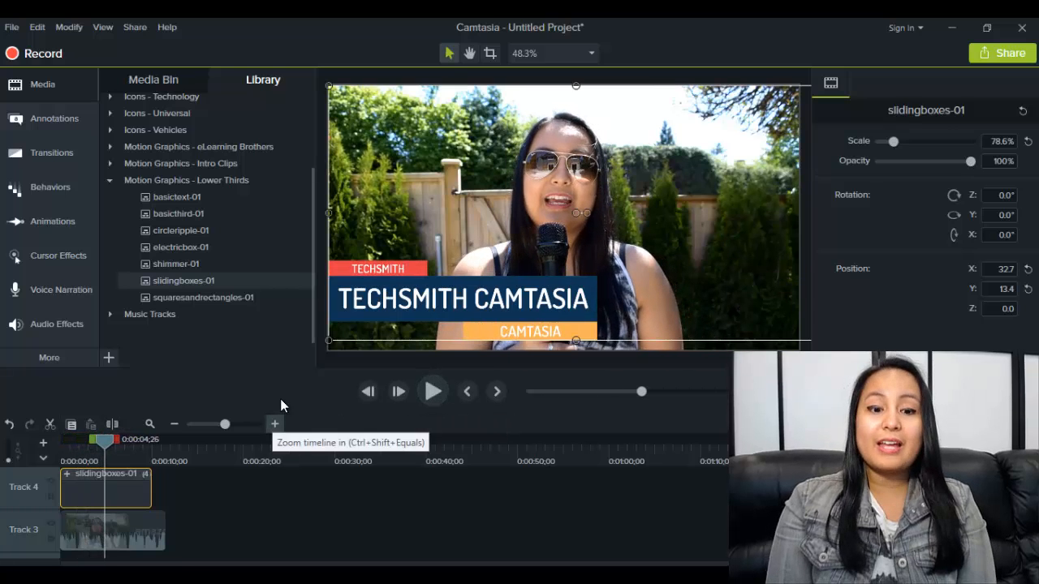
mouse_move(282, 403)
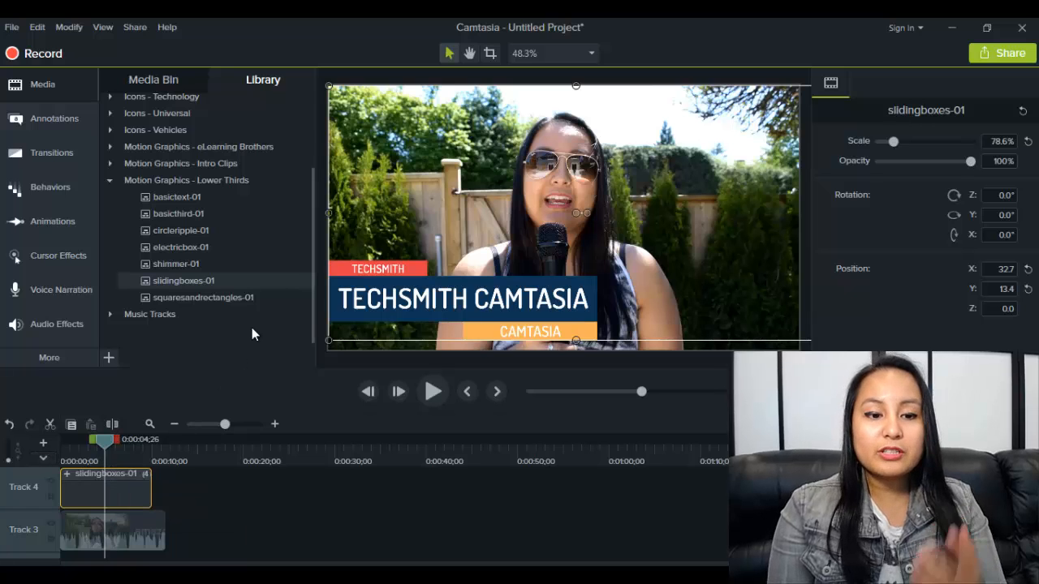
mouse_move(306, 395)
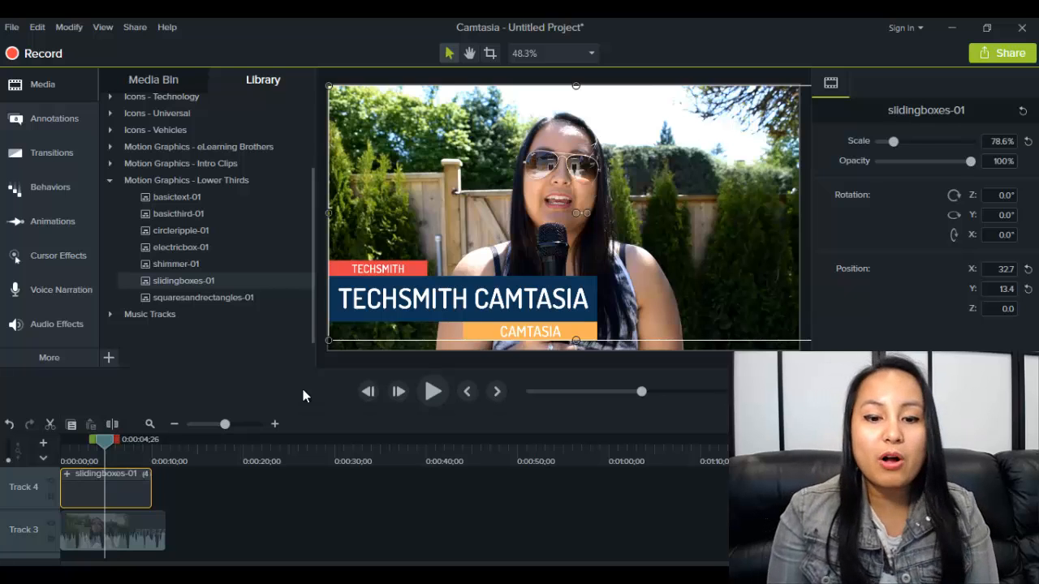
mouse_move(92, 487)
text(Jewe)
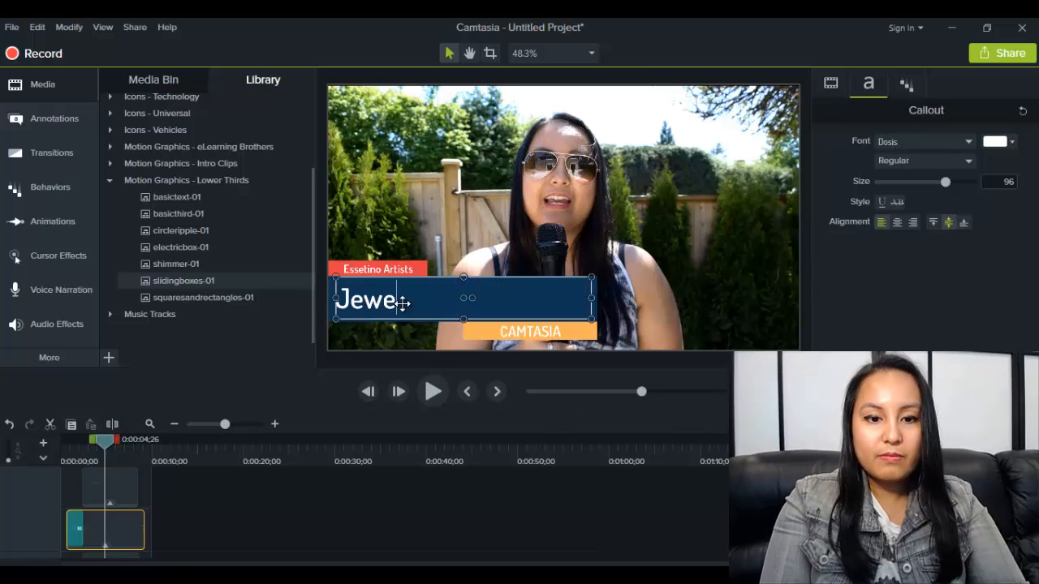
Retype the main title as 'JEWEL TOLENTINO' in capital letters.
text(l Tolentino)
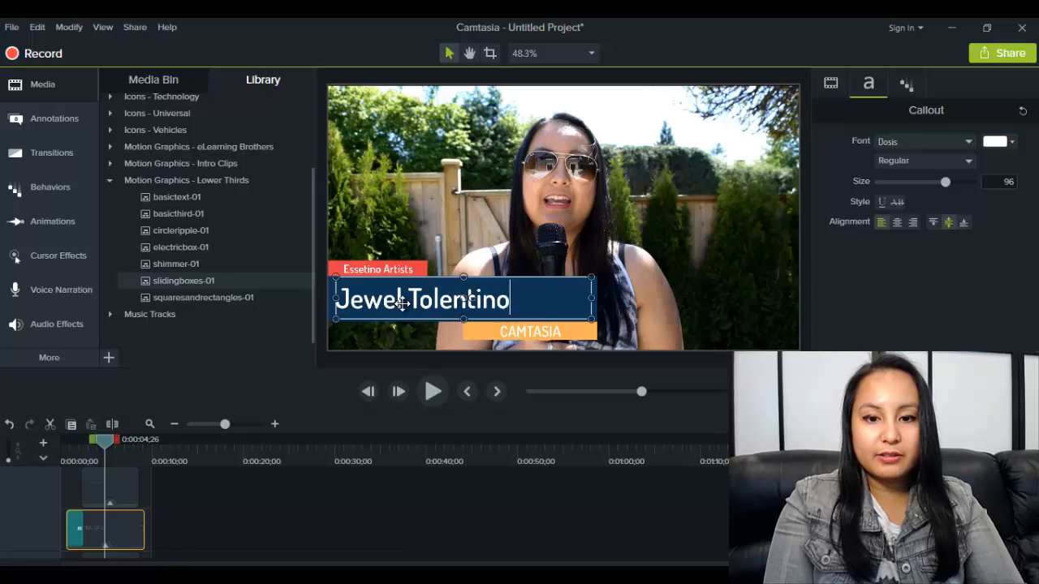
key(Backspace)
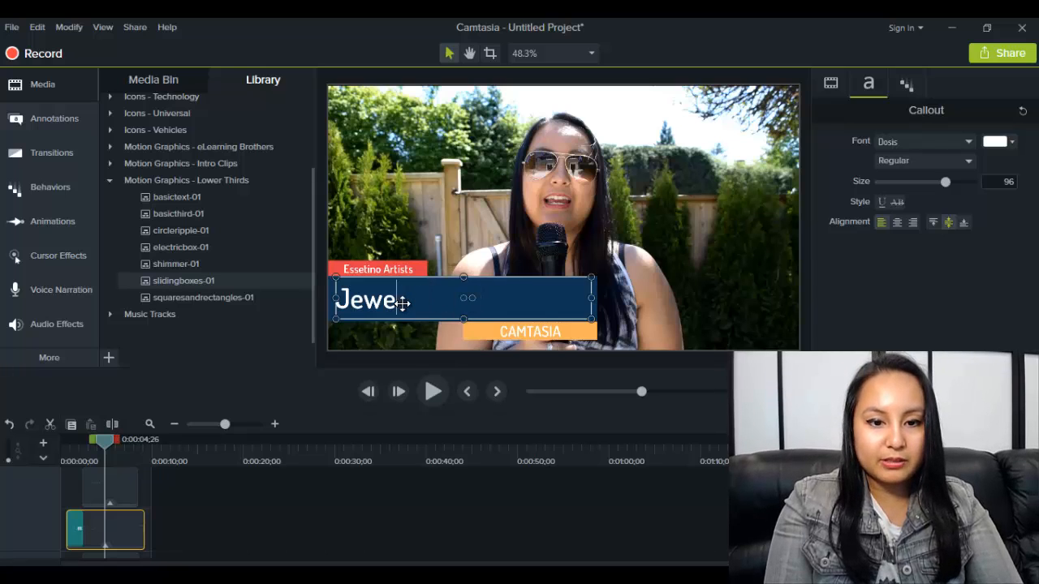
key(BackSpace)
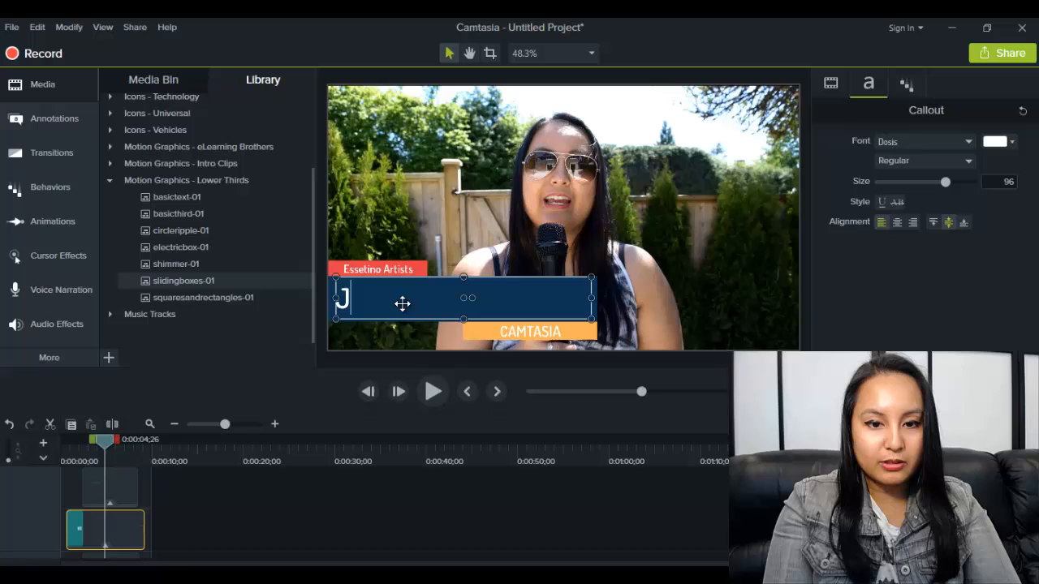
text(EWEL TOLE)
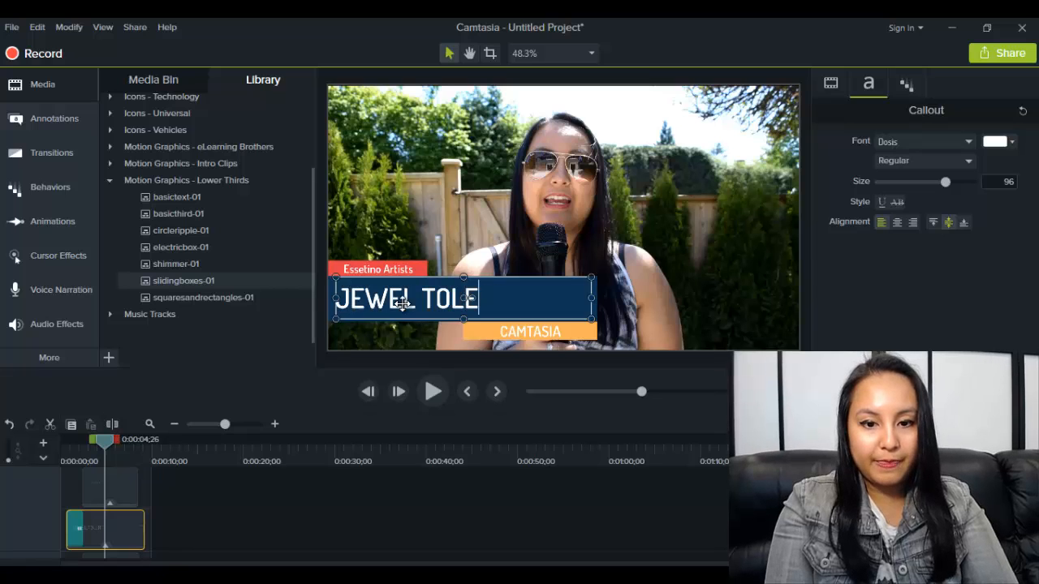
text(NTINO)
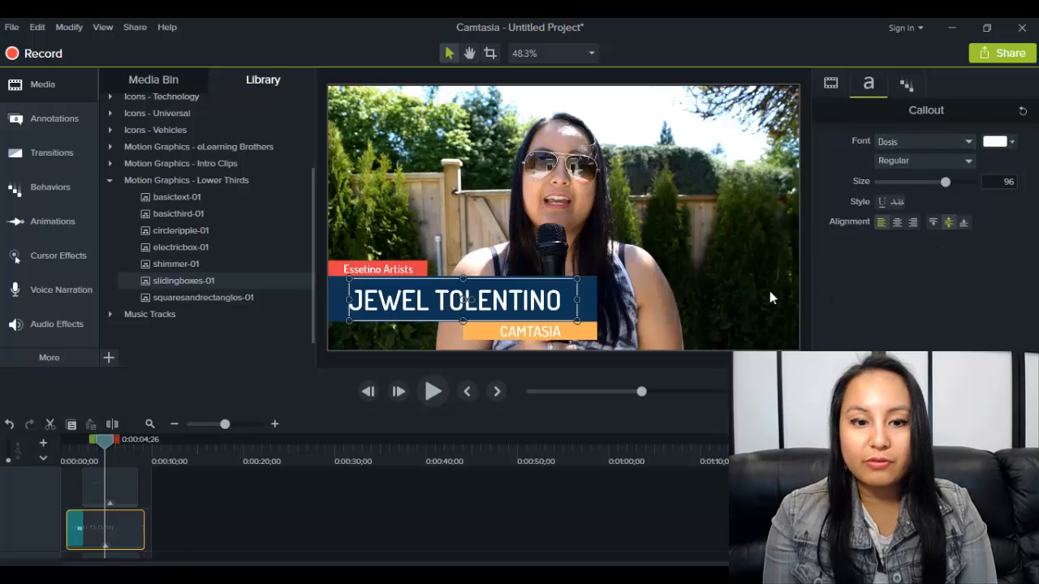
mouse_move(279, 397)
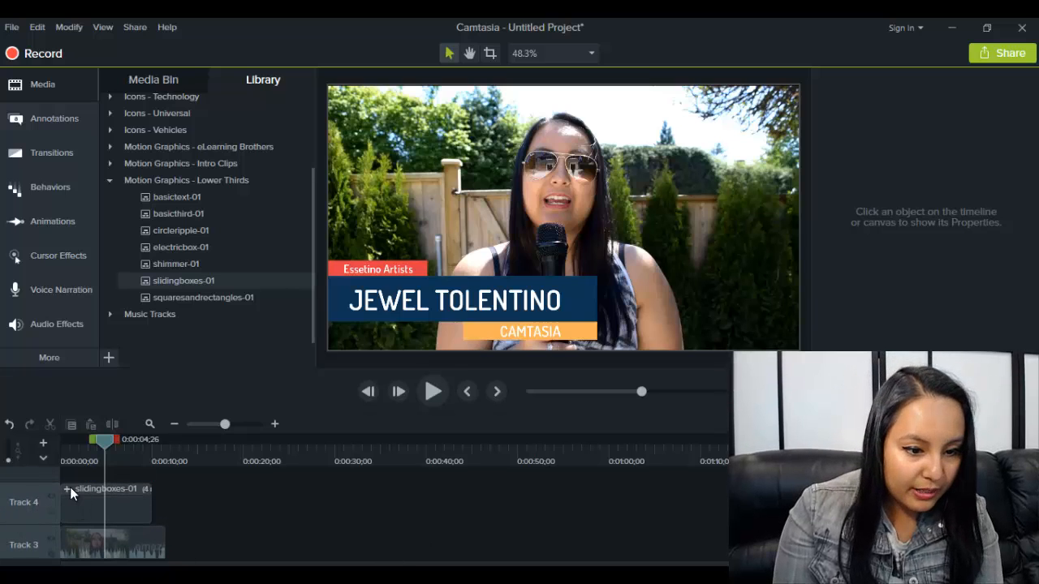
Select the slidingboxes group and start editing the orange bar's CAMTASIA text.
click(106, 499)
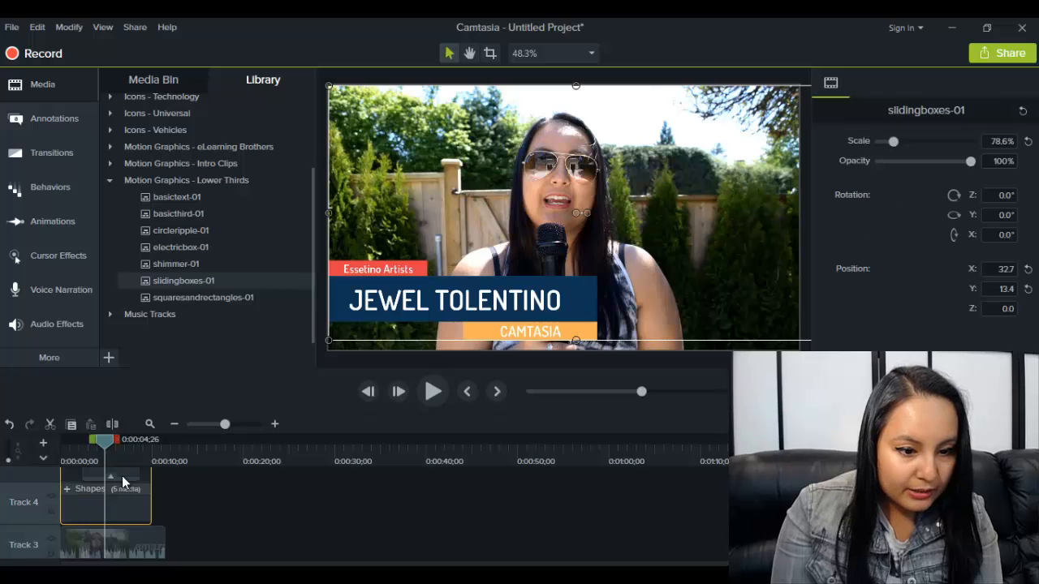
click(529, 331)
text(Dare to be Dream Driven)
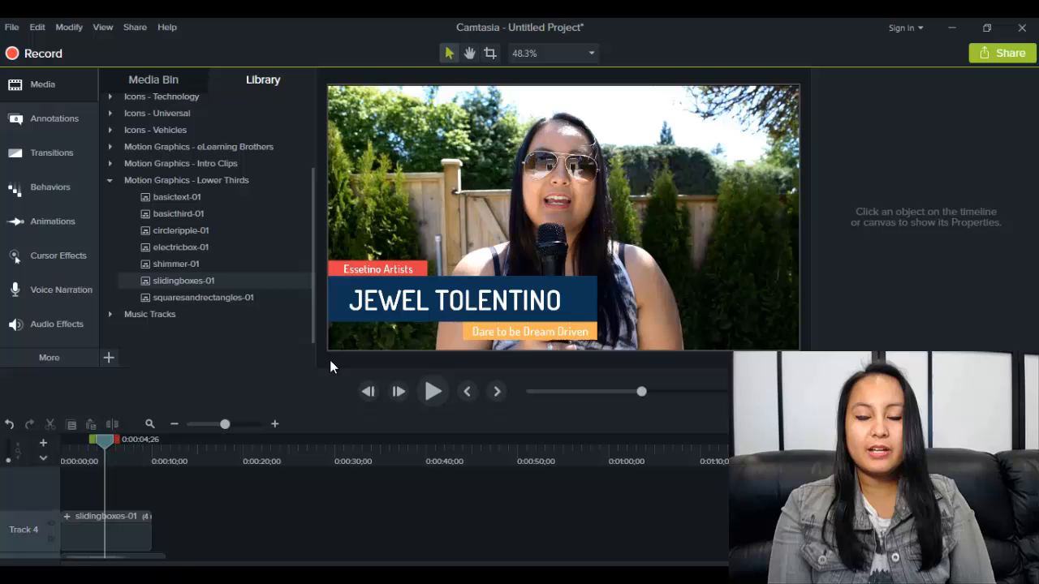
mouse_move(402, 310)
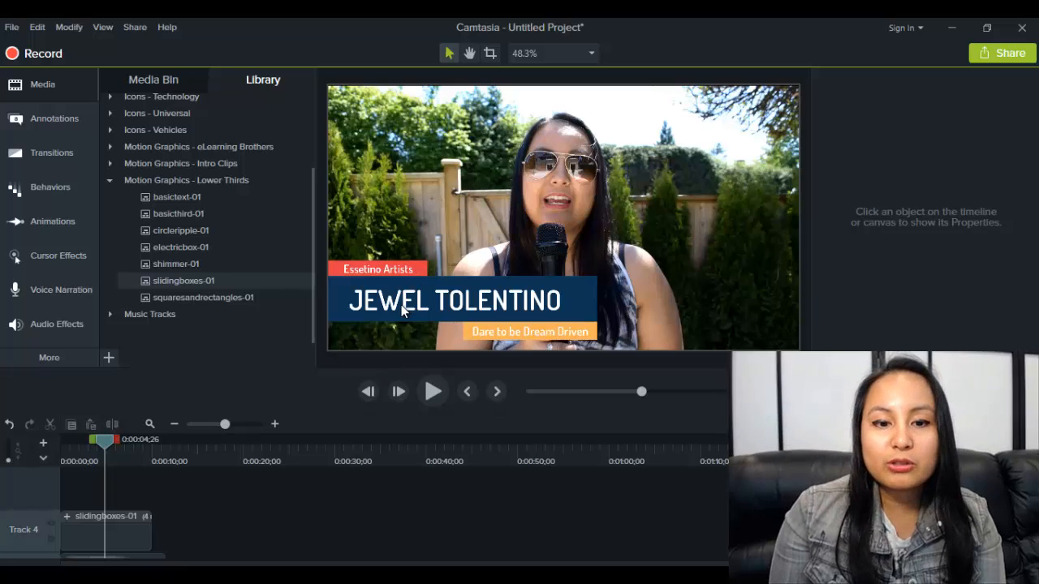
mouse_move(375, 276)
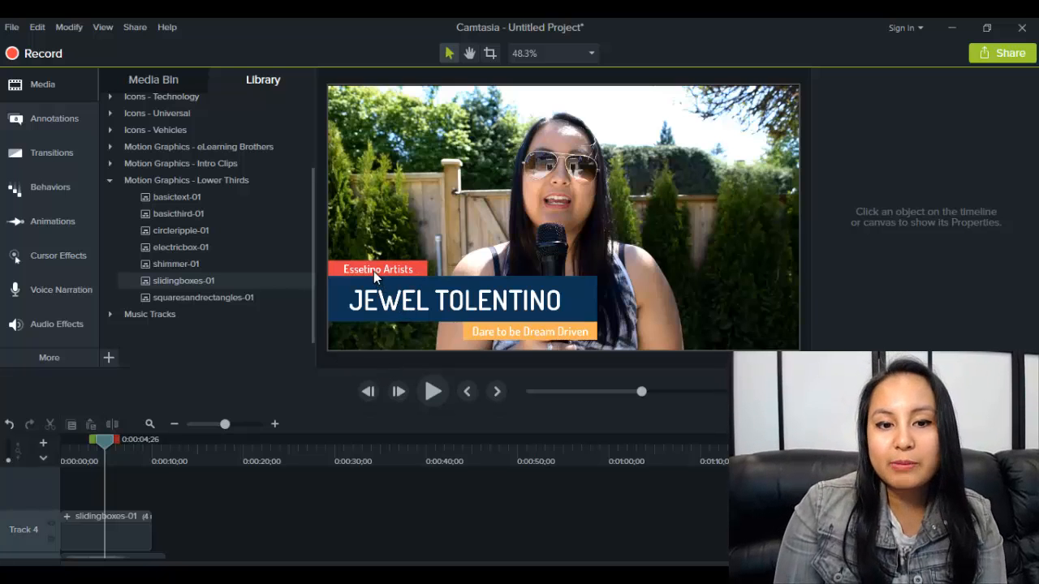
mouse_move(479, 347)
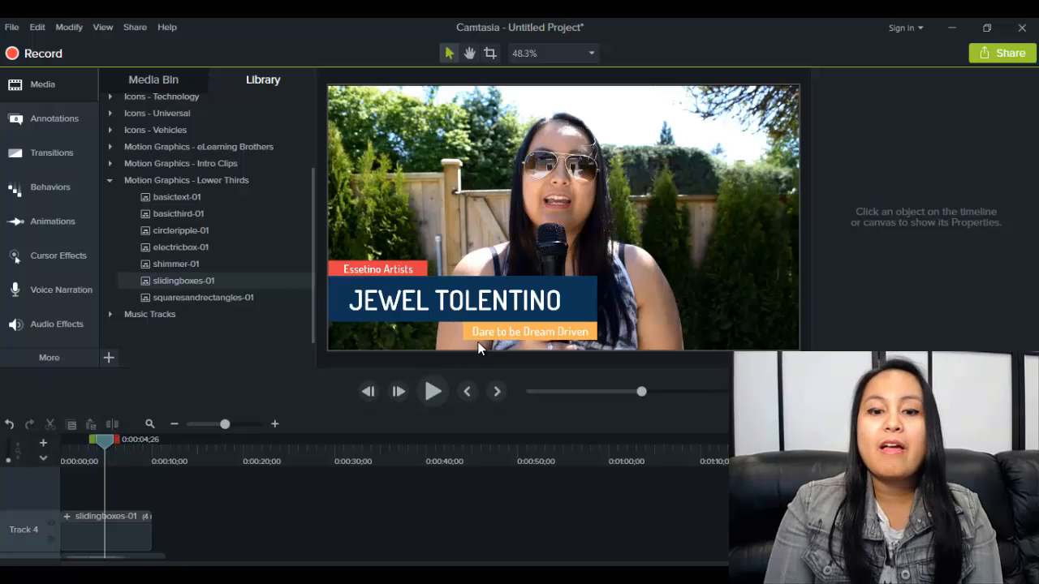
mouse_move(75, 463)
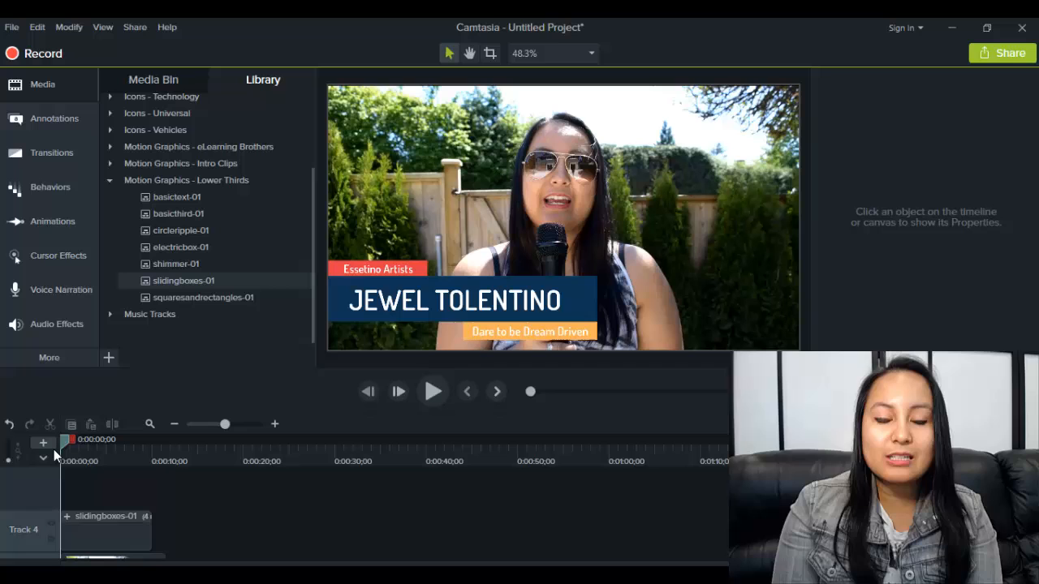
click(433, 391)
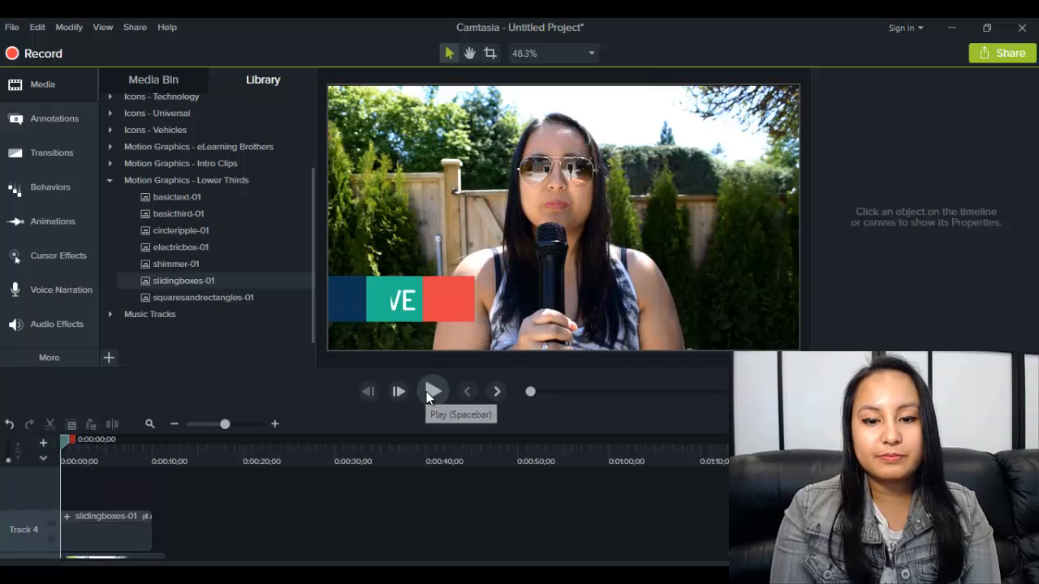
click(432, 392)
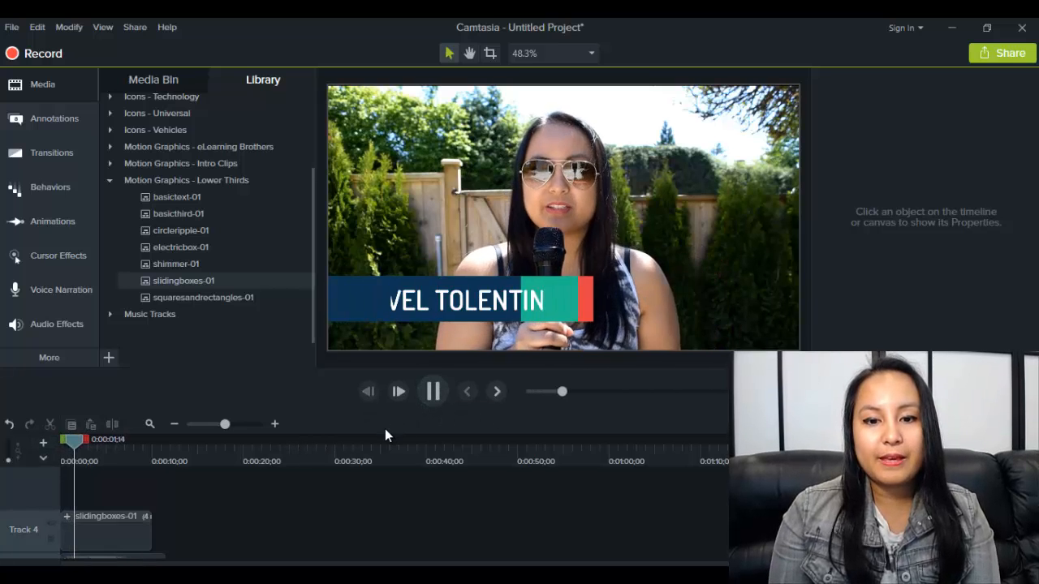
click(433, 391)
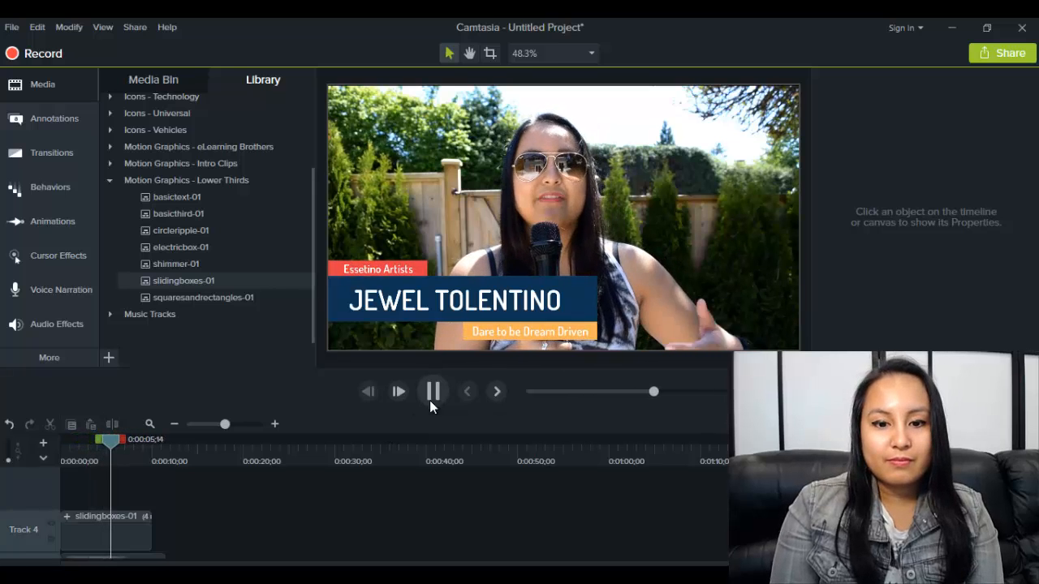
click(433, 391)
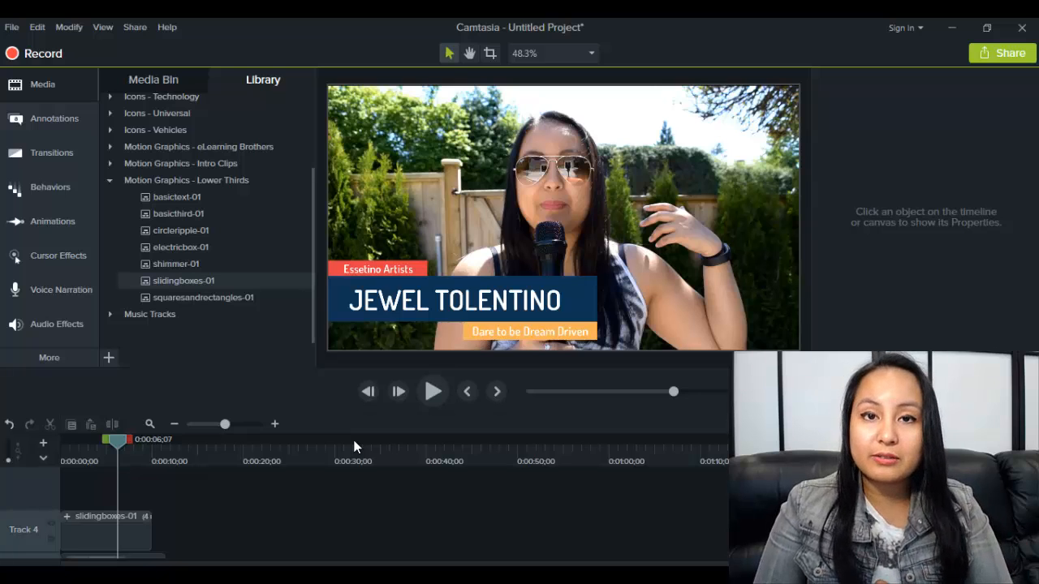
mouse_move(215, 490)
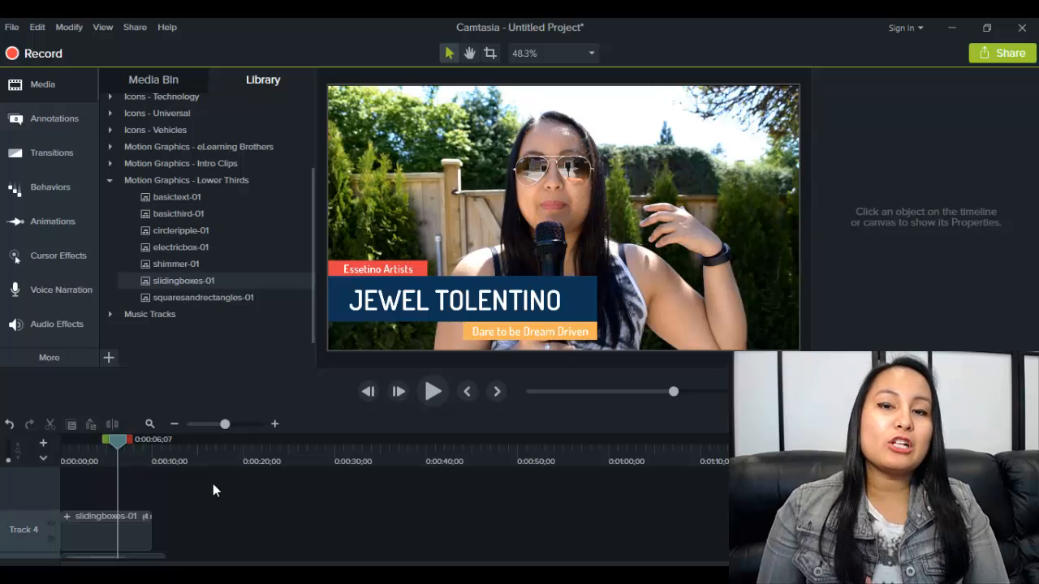